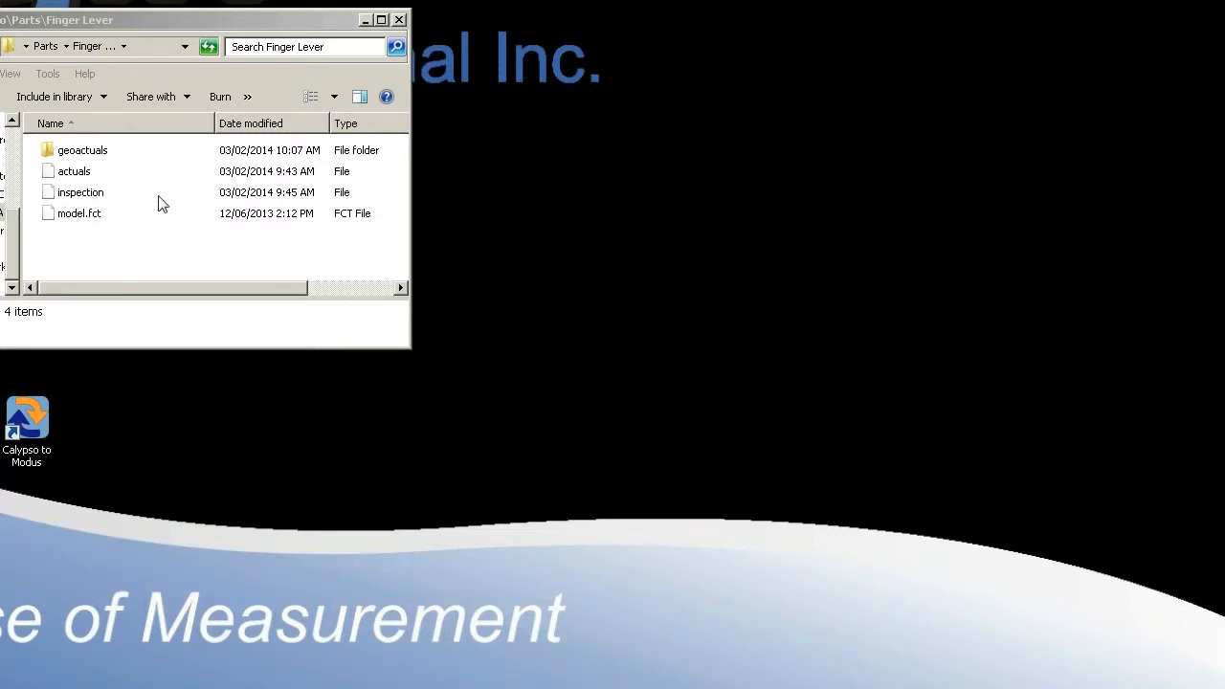
mouse_move(89, 315)
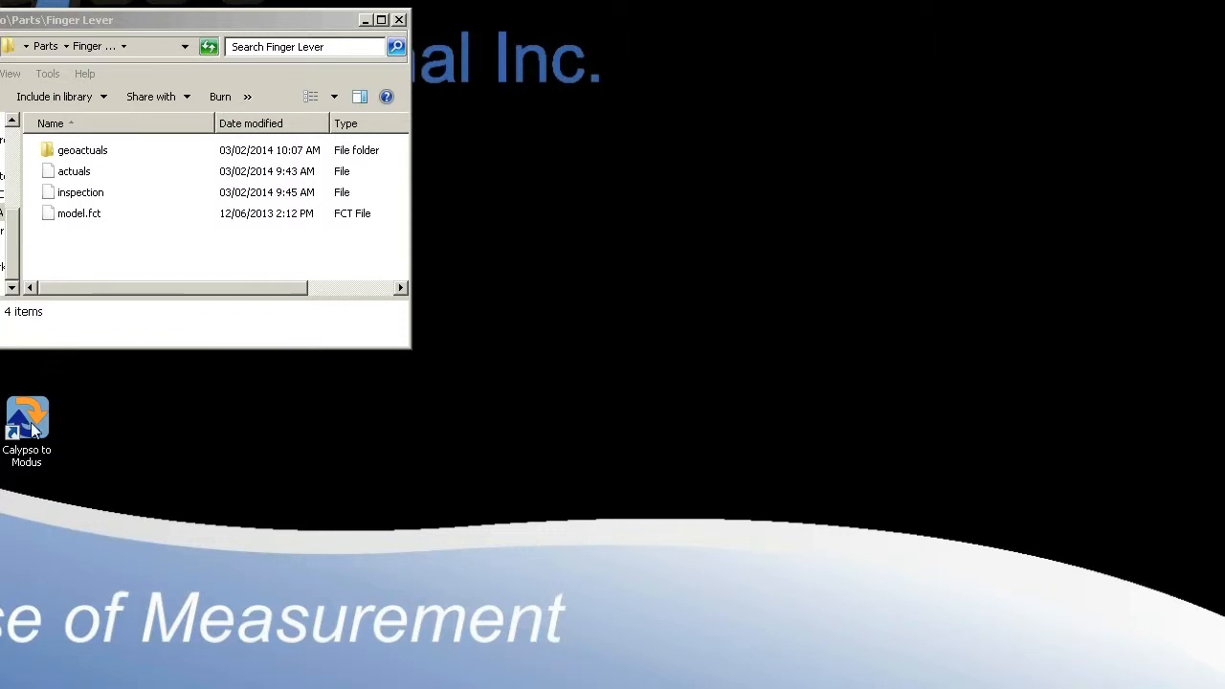
Launch Calypso to Modus and load 'actuals' from D:\Calypso\Parts\Finger Lever
double_click(26, 422)
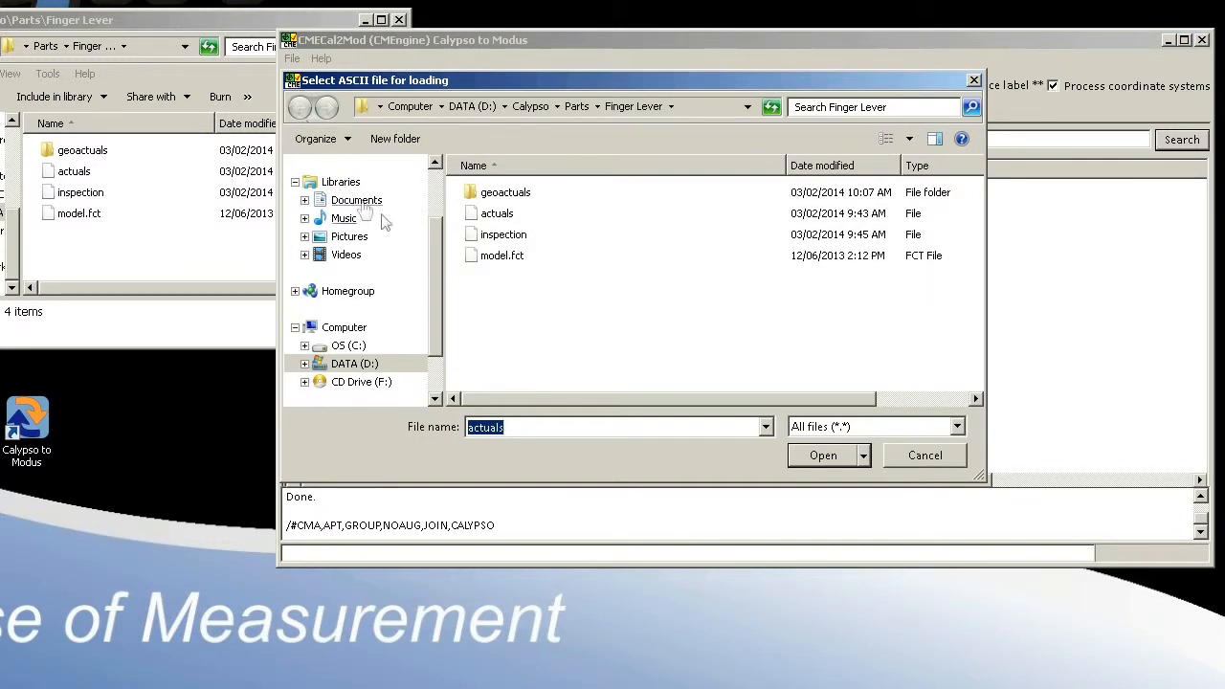
mouse_move(584, 301)
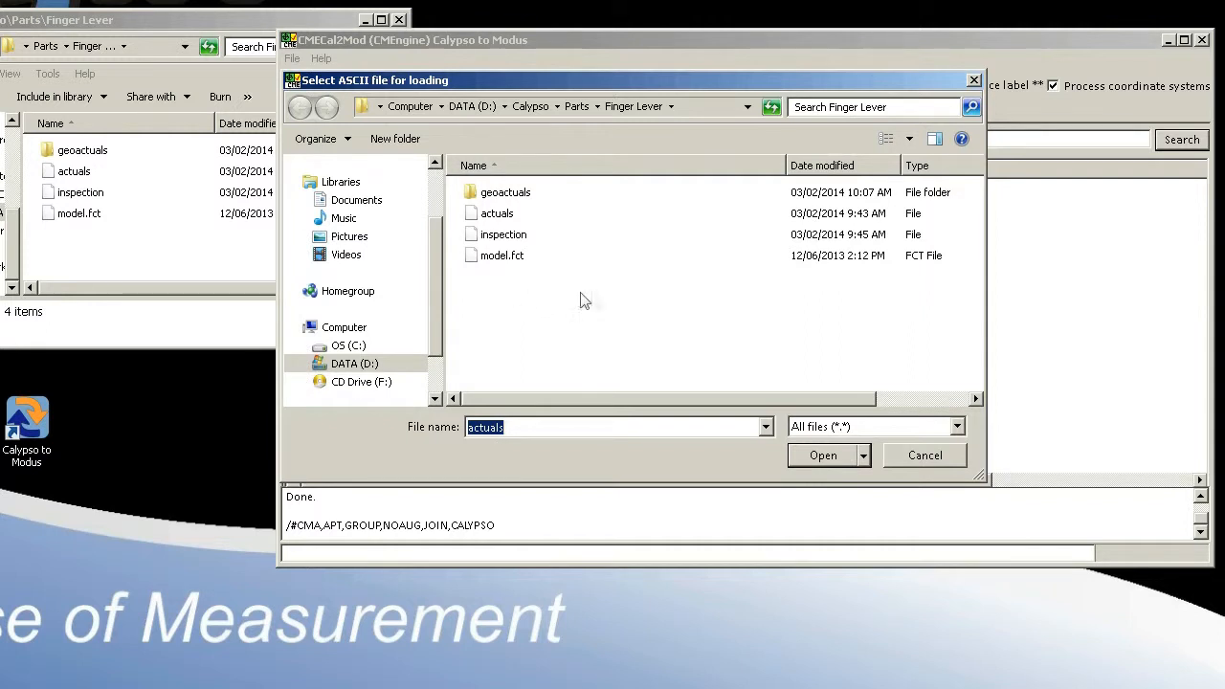
mouse_move(533, 269)
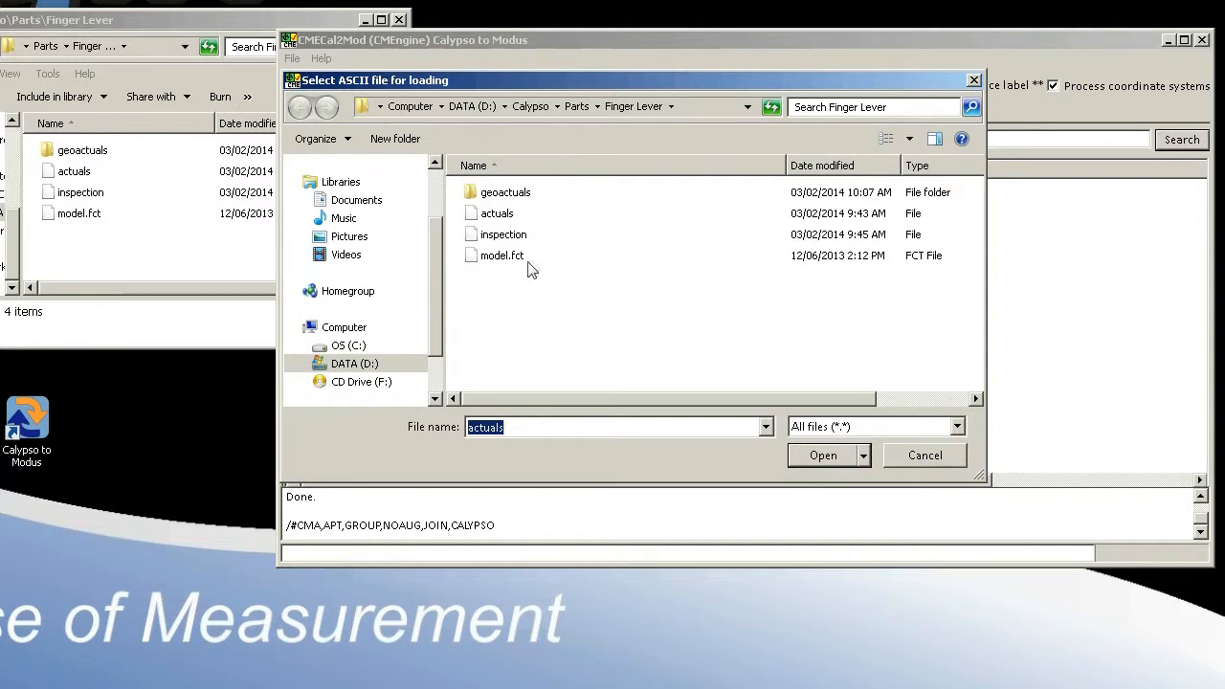
mouse_move(556, 229)
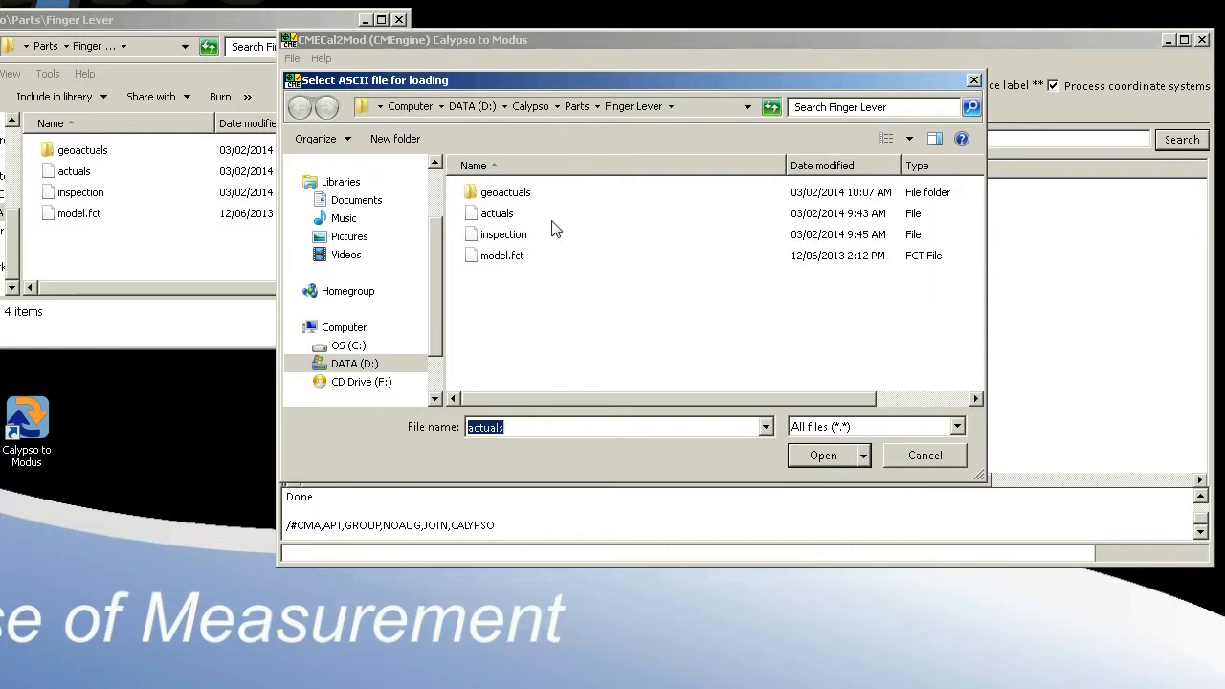
mouse_move(572, 266)
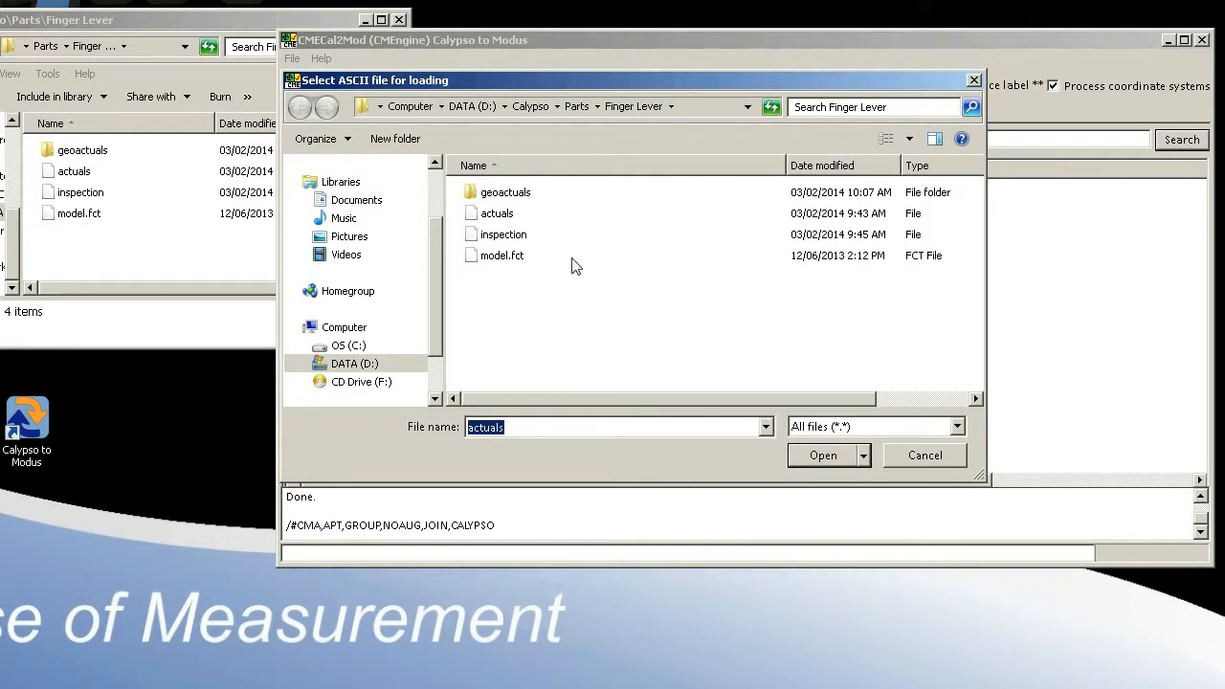
click(822, 455)
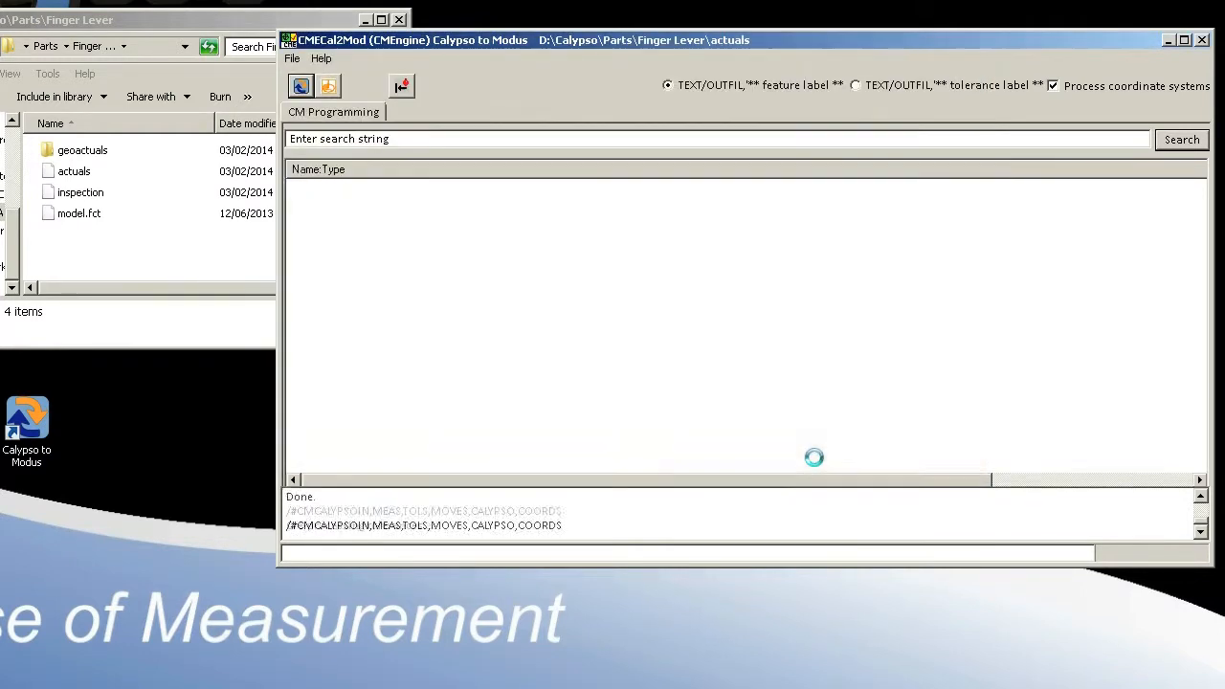